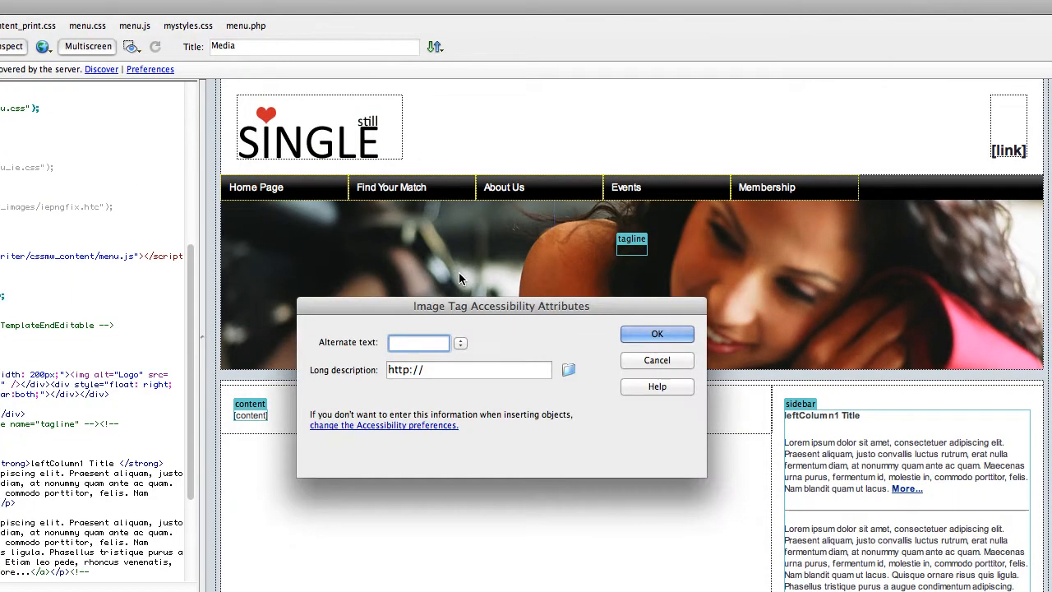
# Step: Give the Facebook icon alt text 'Like Us' and link it to the Facebook URL
pyautogui.write('Like Us')
pyautogui.write('http:/')
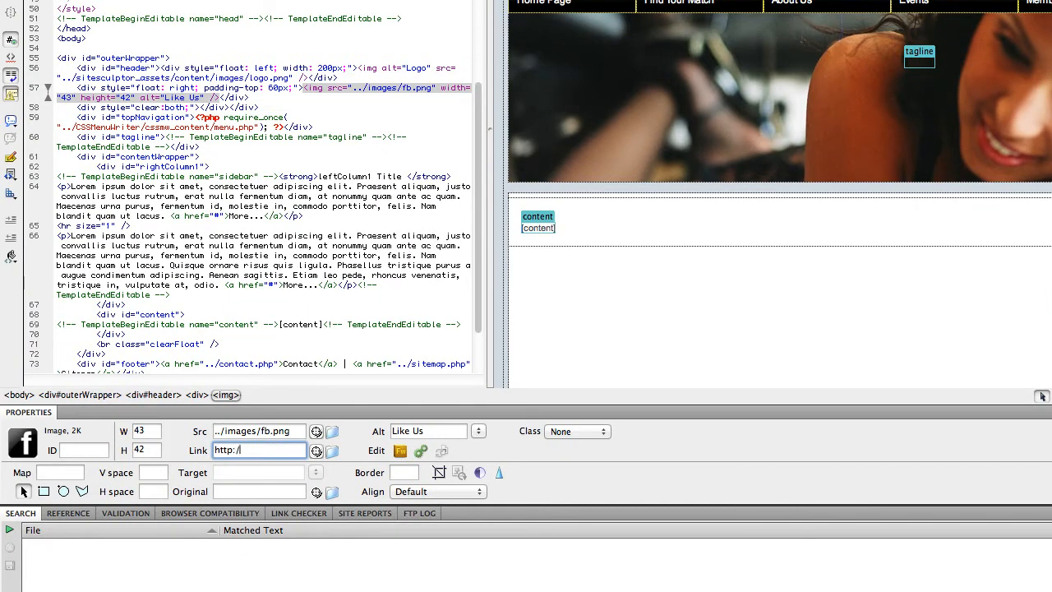
pyautogui.write('www.f')
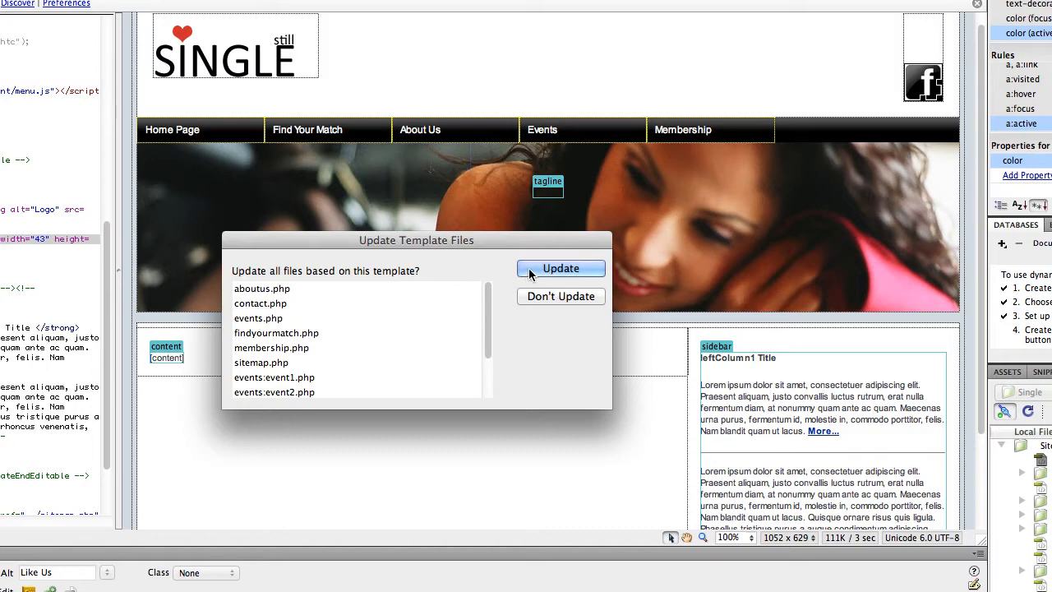
# Step: Update all pages built from the template and dismiss the update report
pyautogui.click(560, 268)
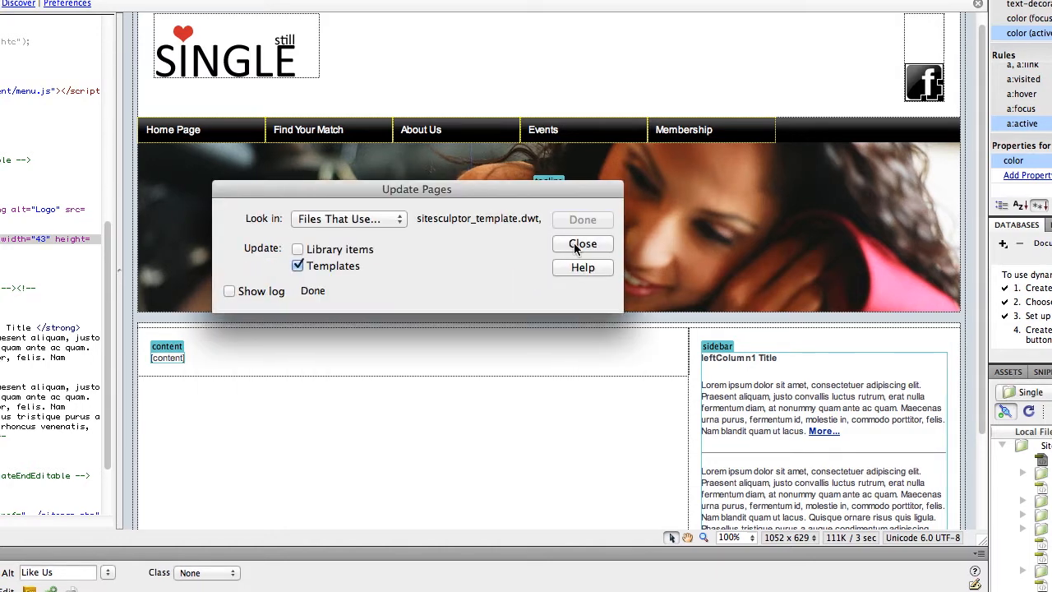
pyautogui.click(582, 244)
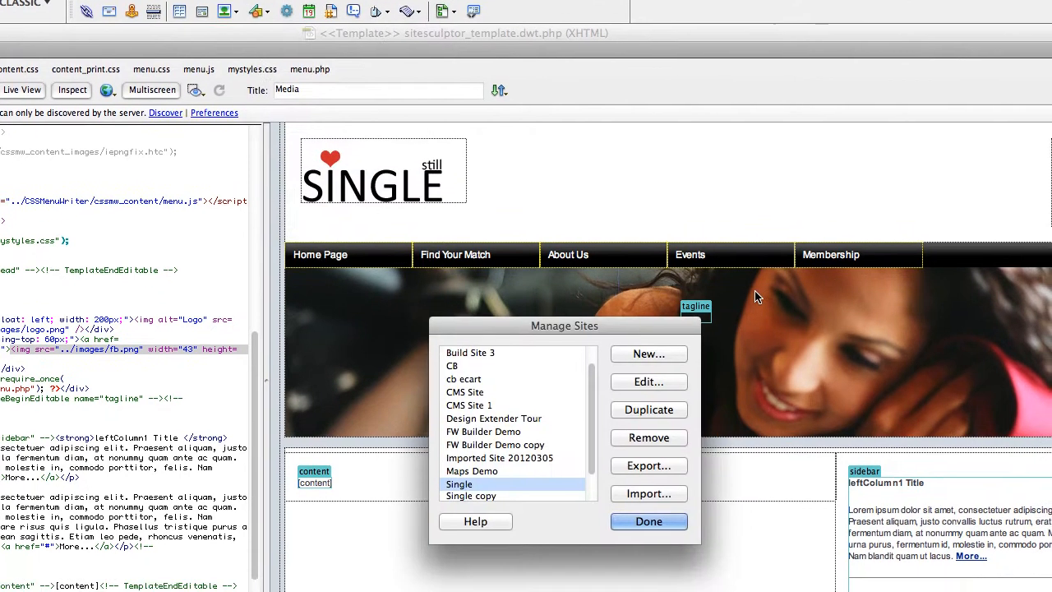
# Step: Keep the Single site's testing server model as PHP MySQL and save the site setup
pyautogui.click(649, 381)
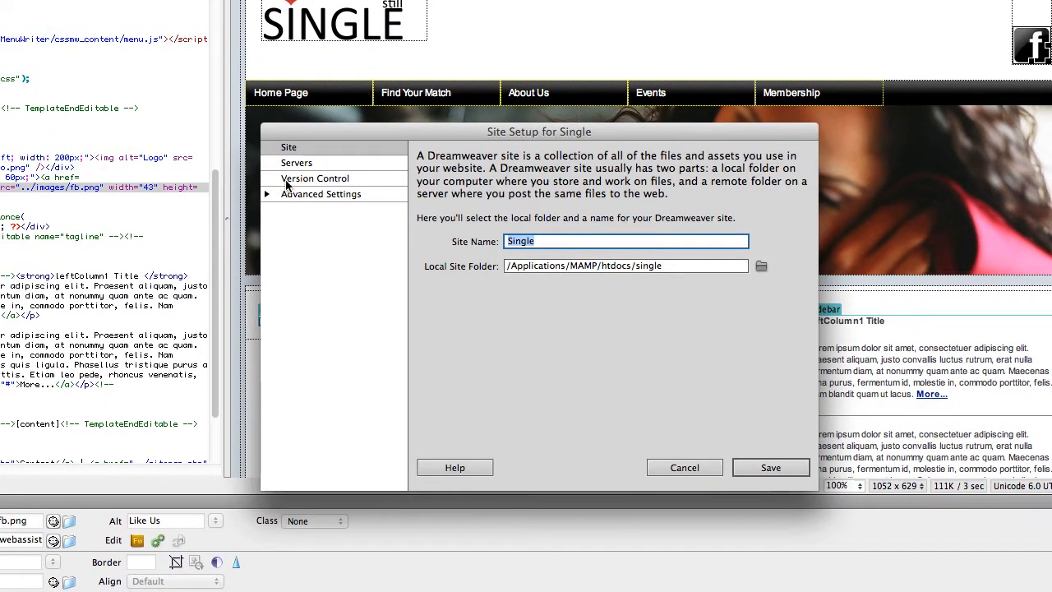
pyautogui.click(296, 162)
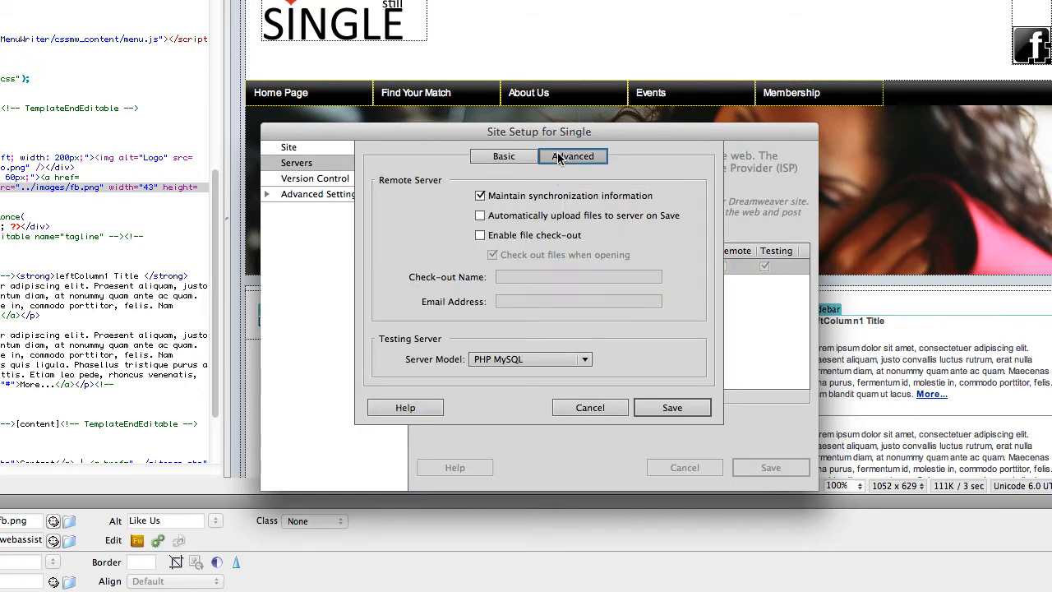
pyautogui.click(530, 359)
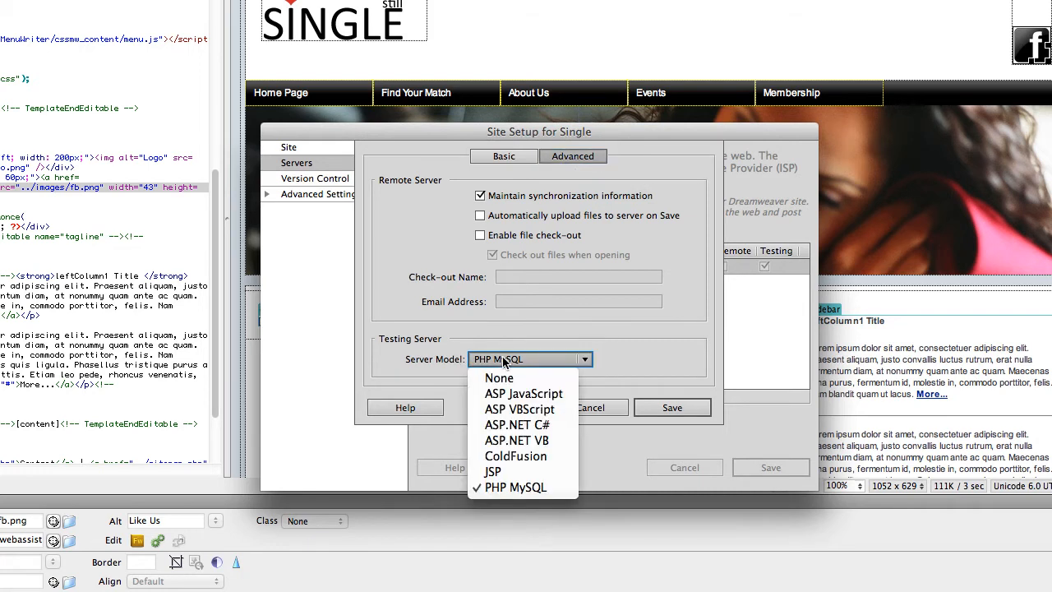
pyautogui.moveTo(599, 337)
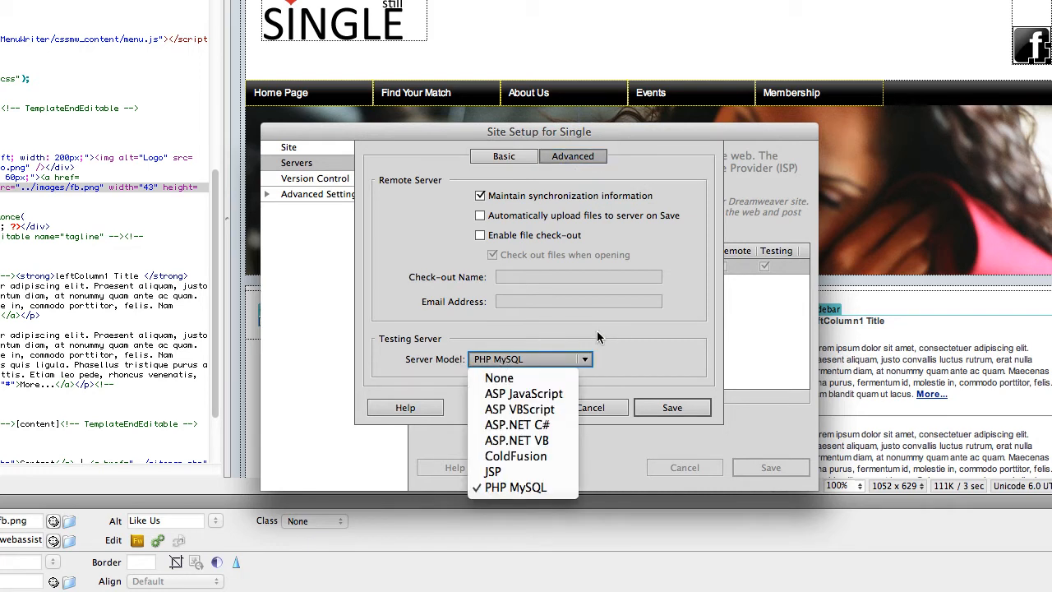
pyautogui.click(296, 162)
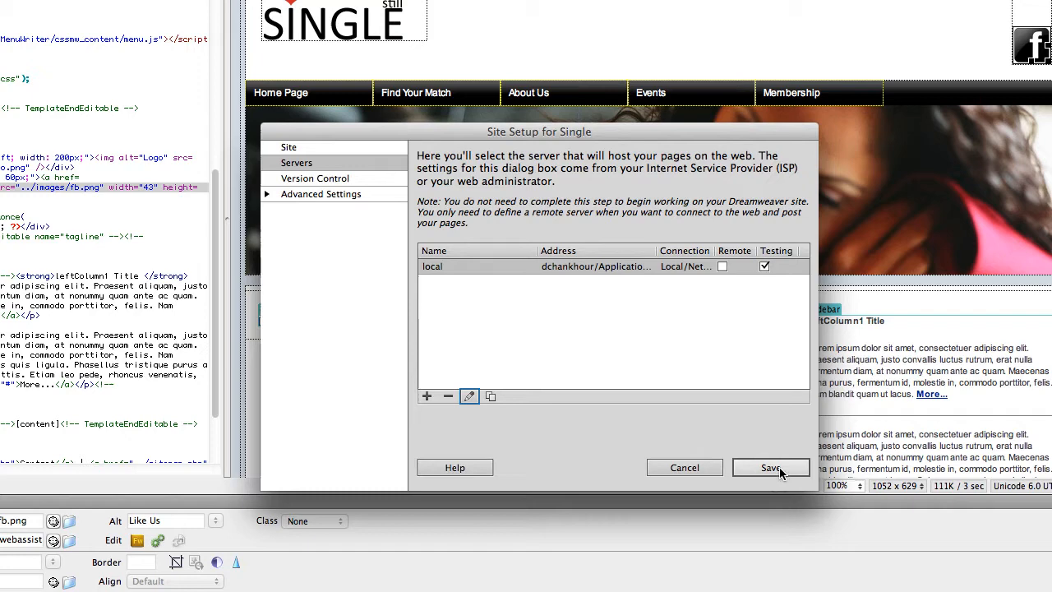
pyautogui.click(770, 467)
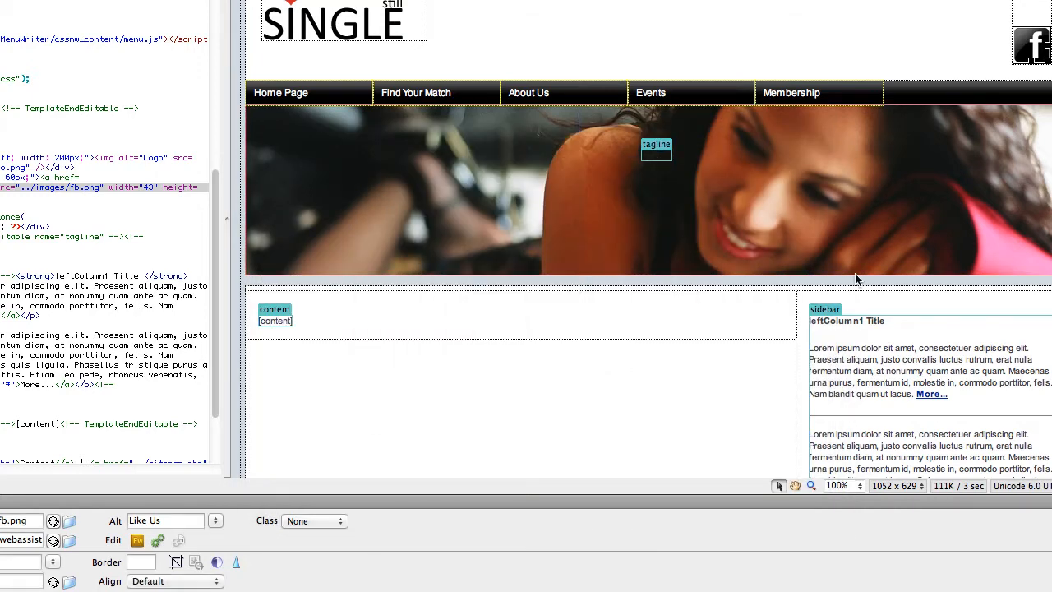
pyautogui.scroll(-3)
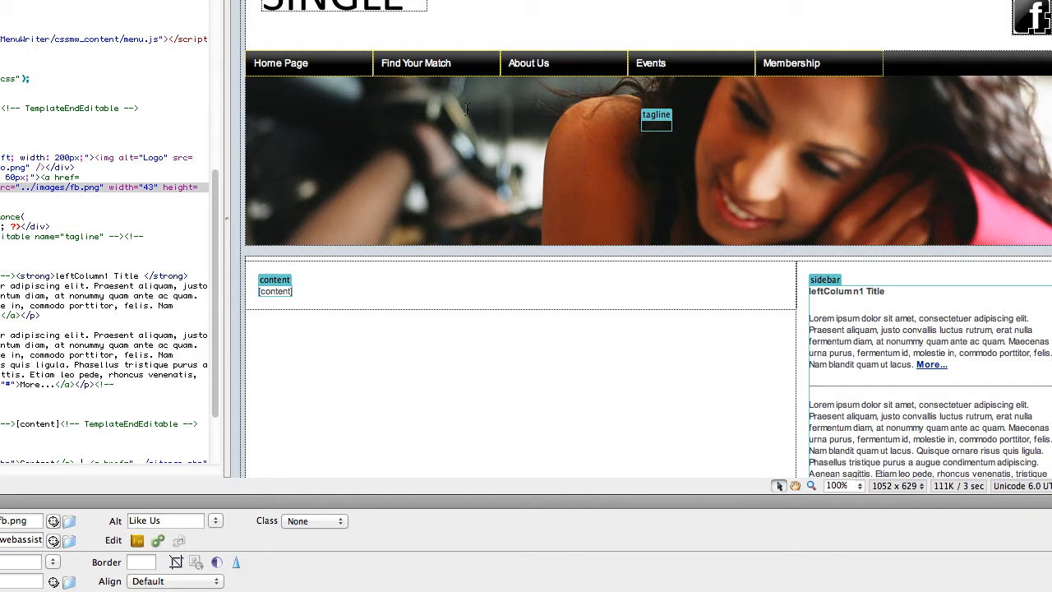
pyautogui.moveTo(464, 108)
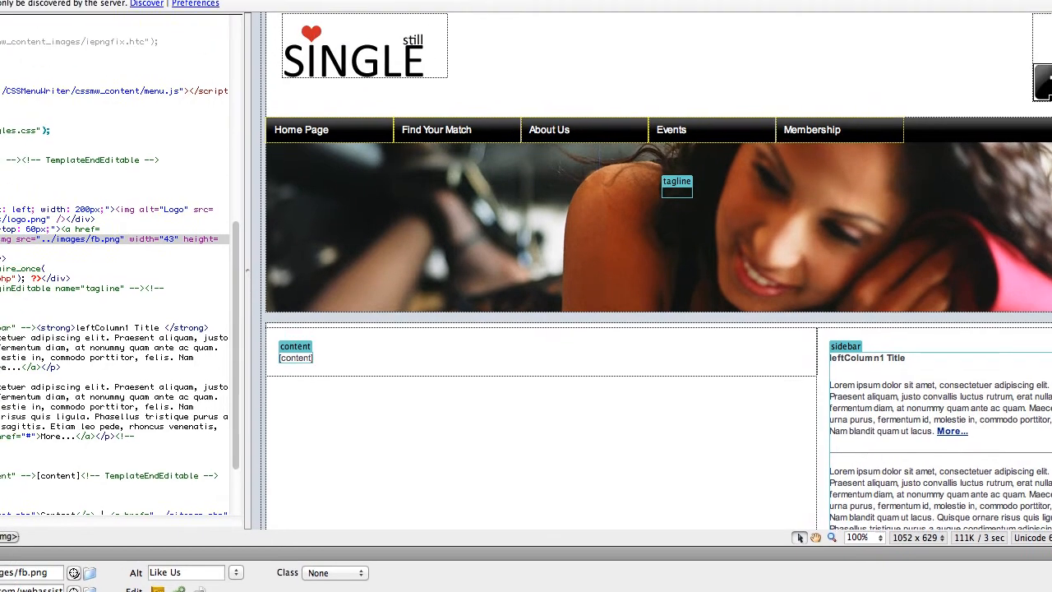
# Step: Create a WebAssist Framework theme from the template, applied to all pages using it
pyautogui.click(364, 9)
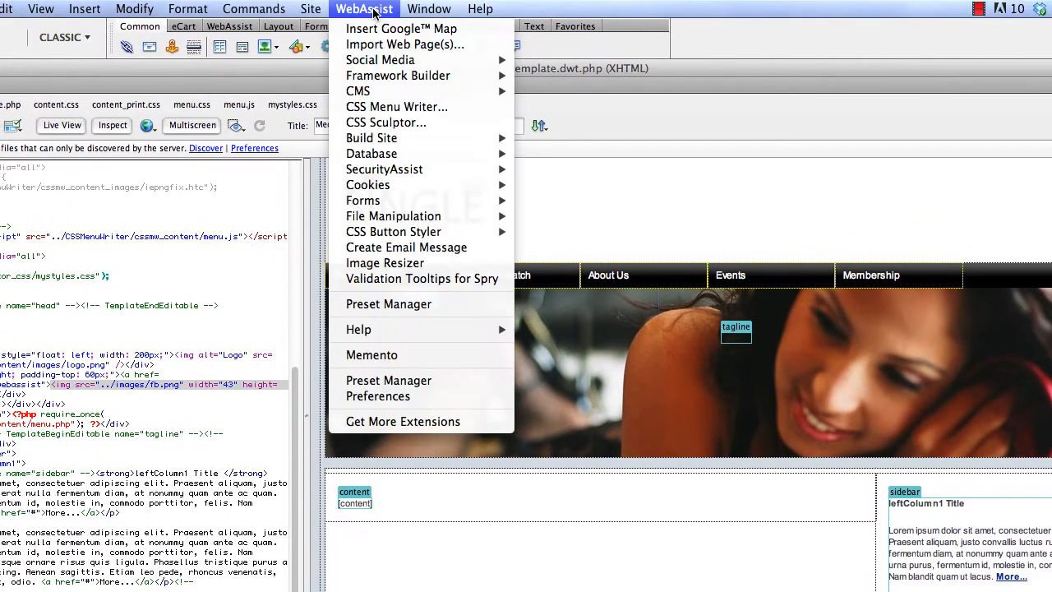
pyautogui.moveTo(398, 76)
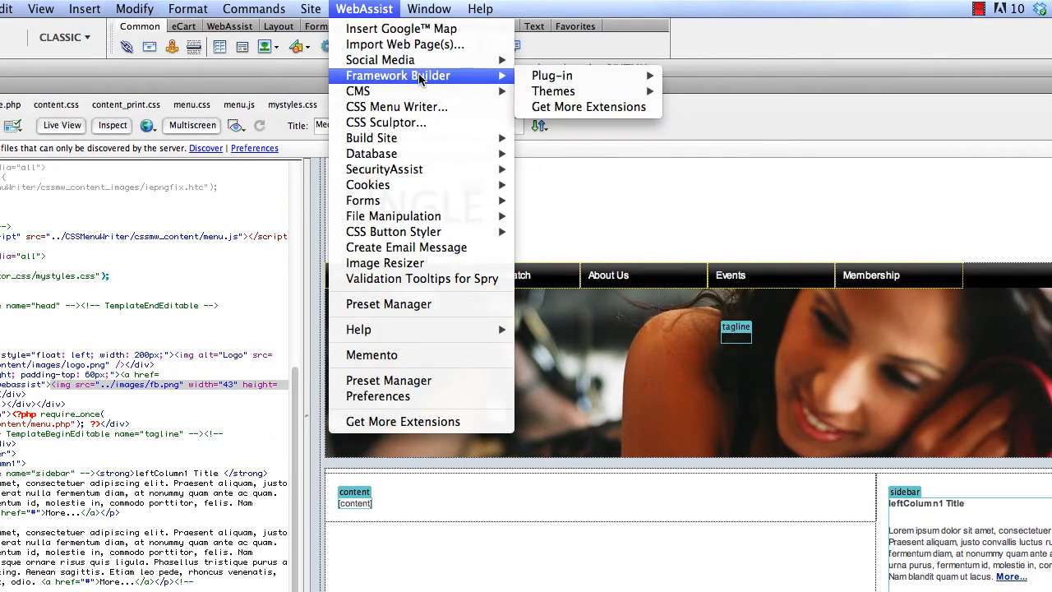
pyautogui.moveTo(553, 91)
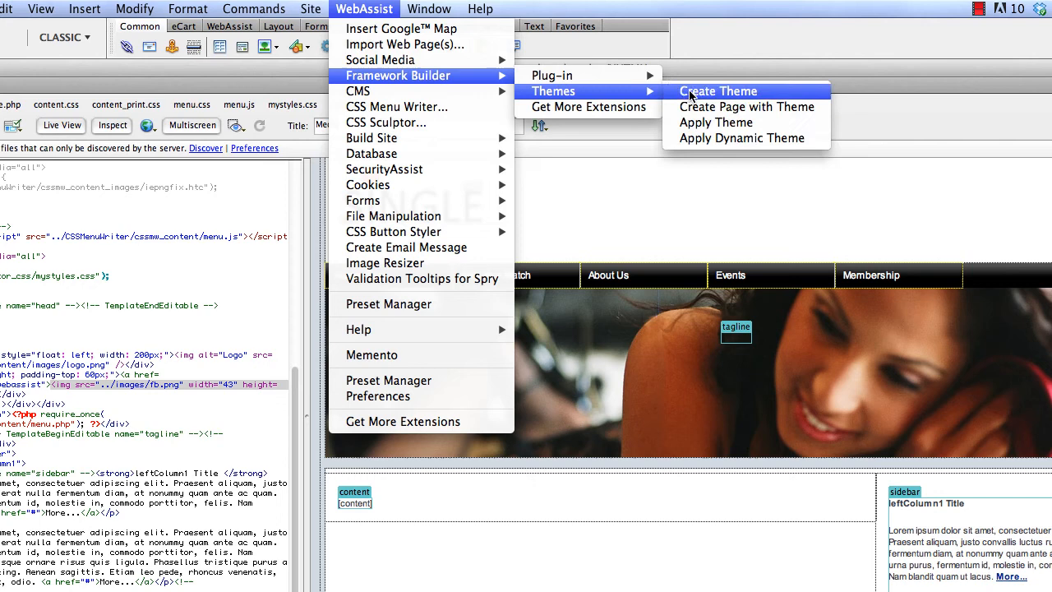
pyautogui.click(717, 92)
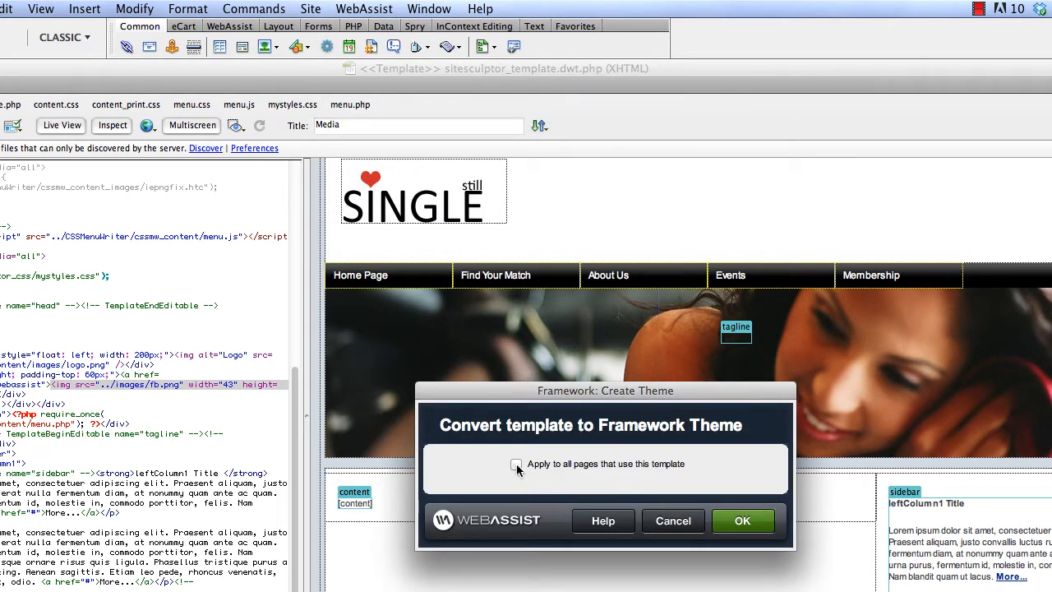
pyautogui.click(517, 464)
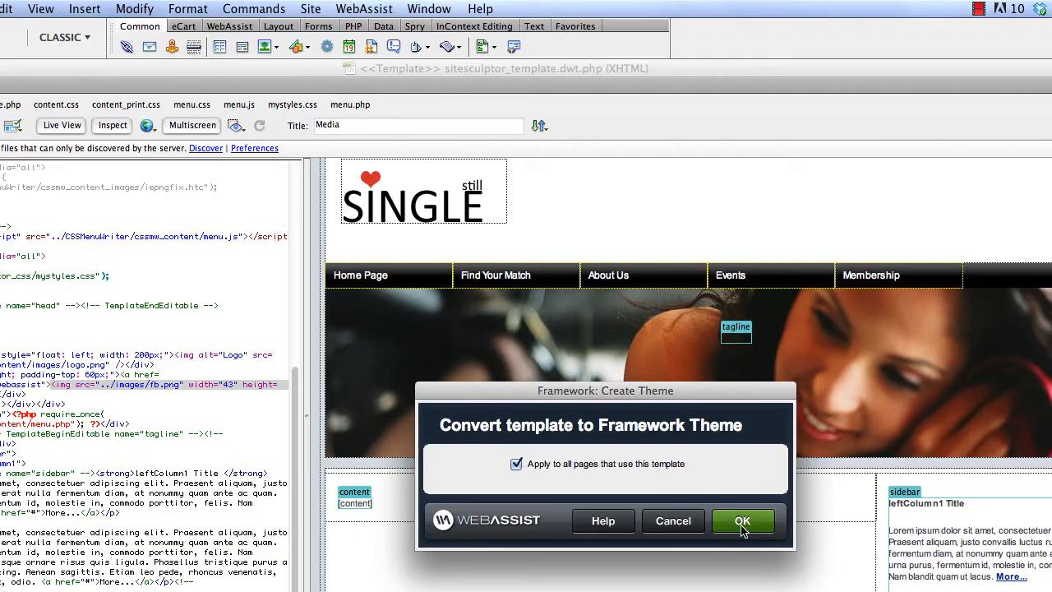
pyautogui.click(741, 520)
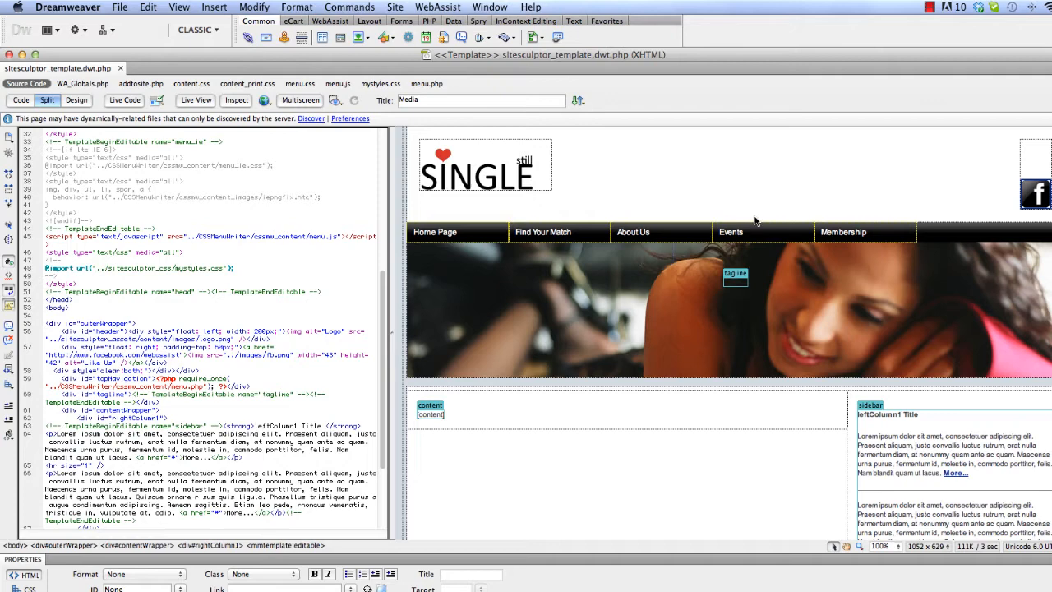
pyautogui.moveTo(761, 222)
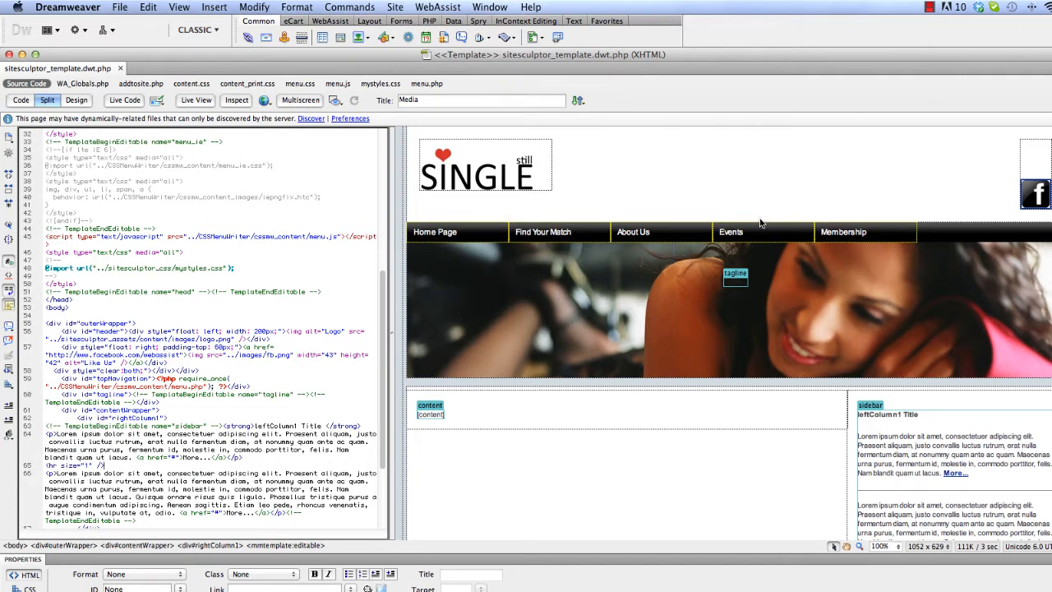
pyautogui.moveTo(624, 267)
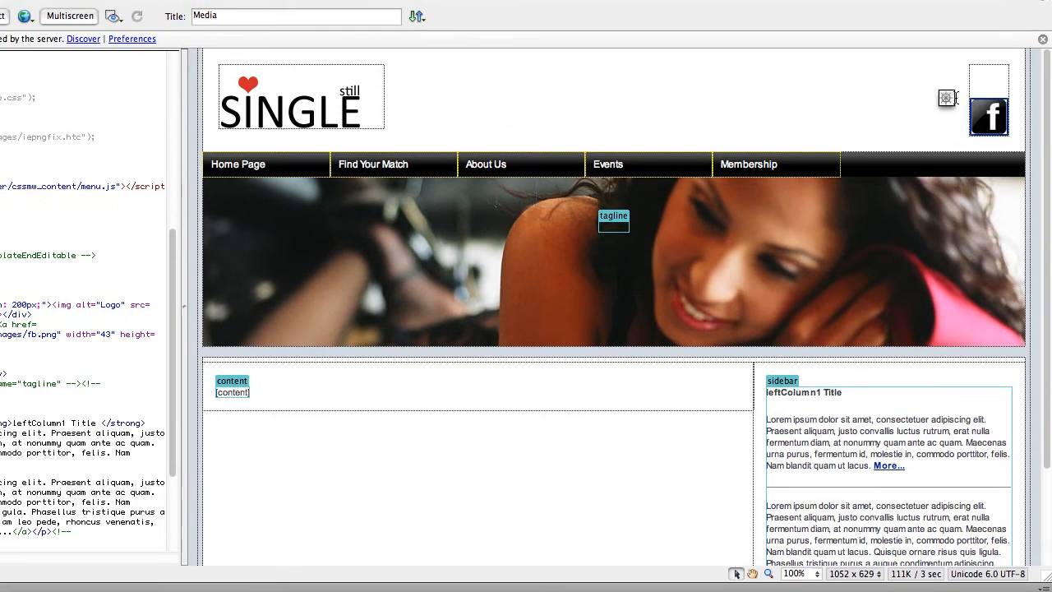
# Step: Select the Facebook icon in the template header
pyautogui.click(149, 9)
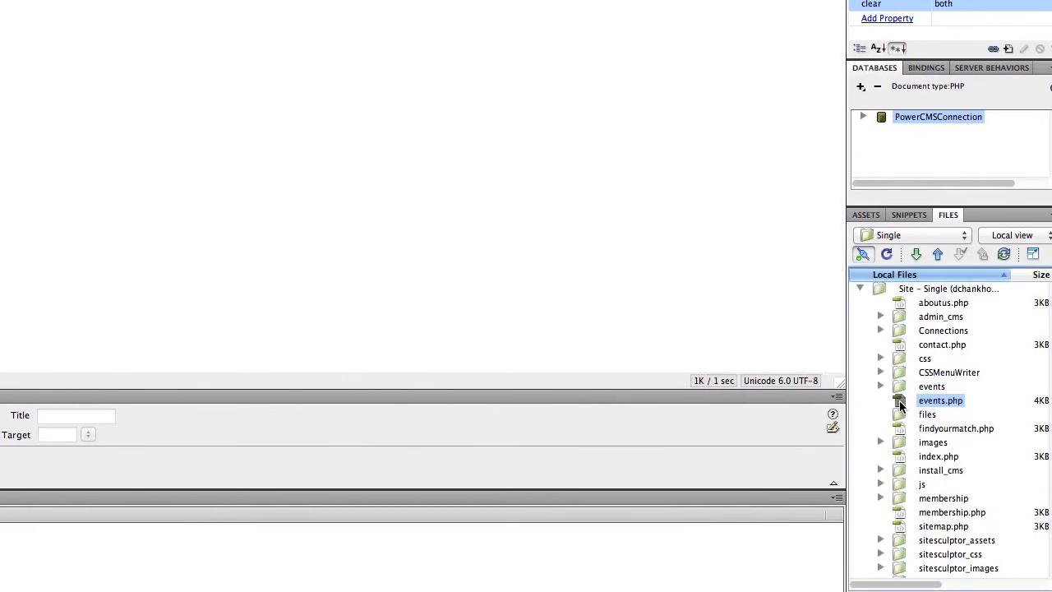
# Step: Open events.php and bring up its context menu in the Files panel
pyautogui.doubleClick(941, 400)
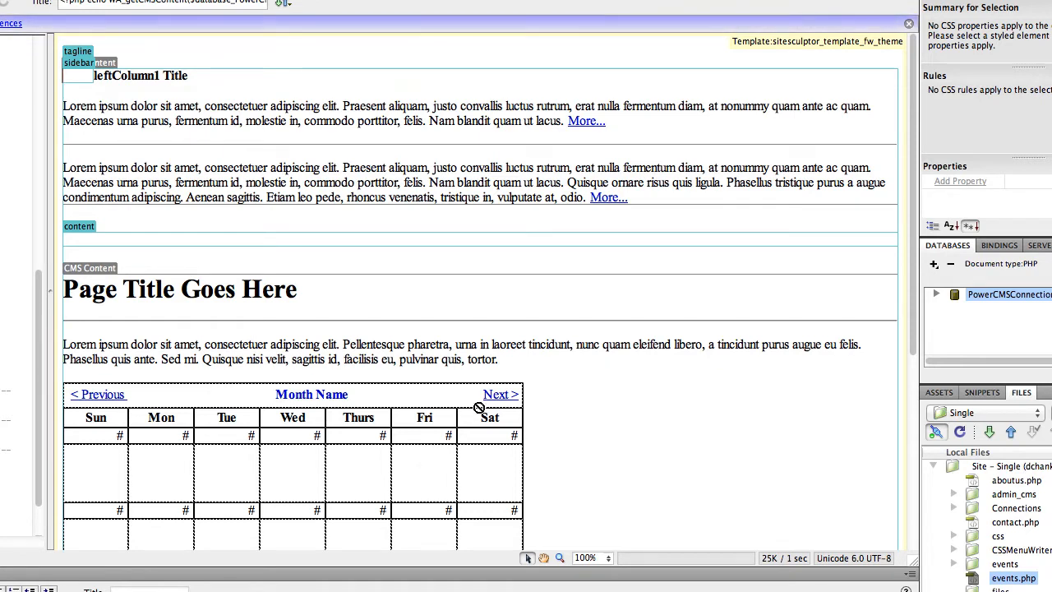
pyautogui.moveTo(657, 401)
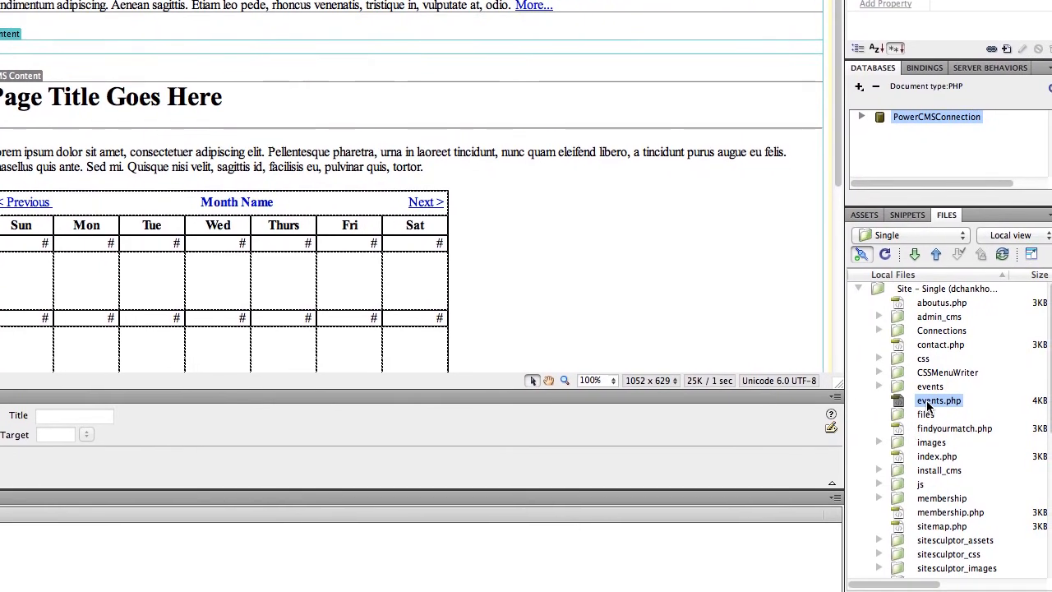
pyautogui.rightClick(939, 400)
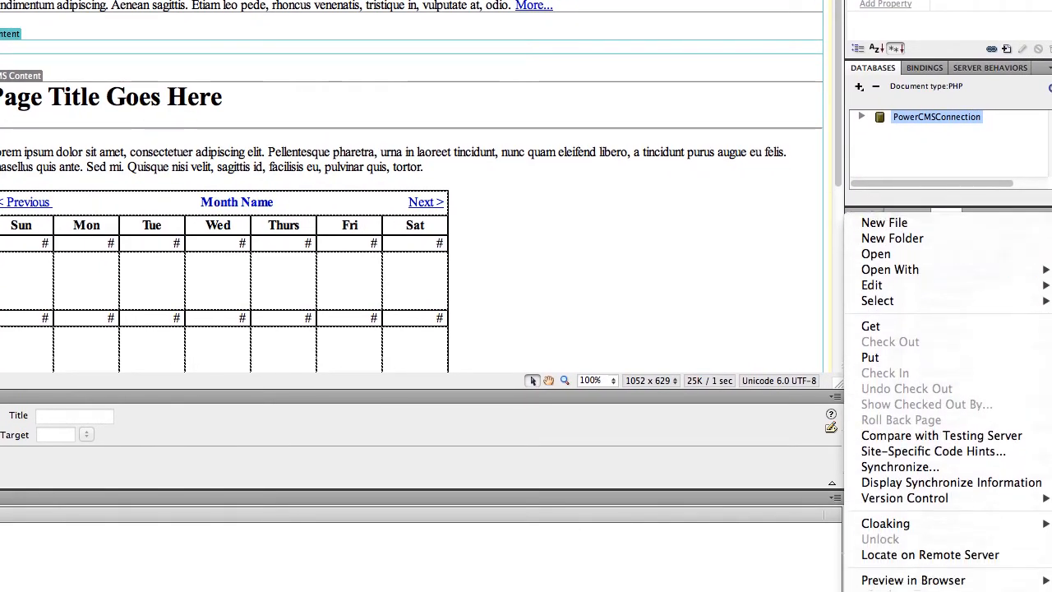
pyautogui.moveTo(912, 533)
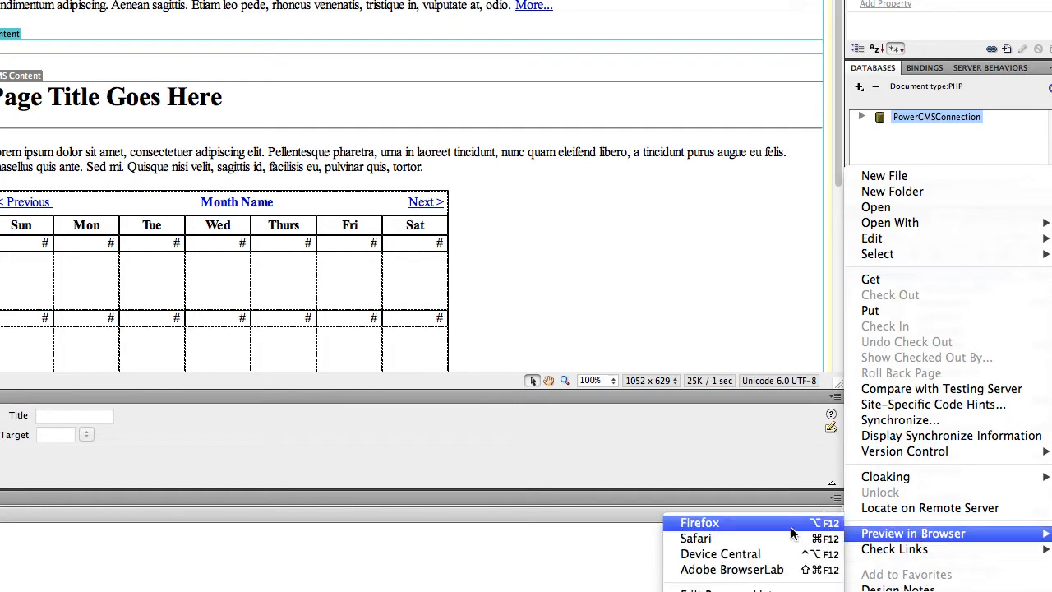
# Step: Preview the events page in Firefox
pyautogui.click(700, 522)
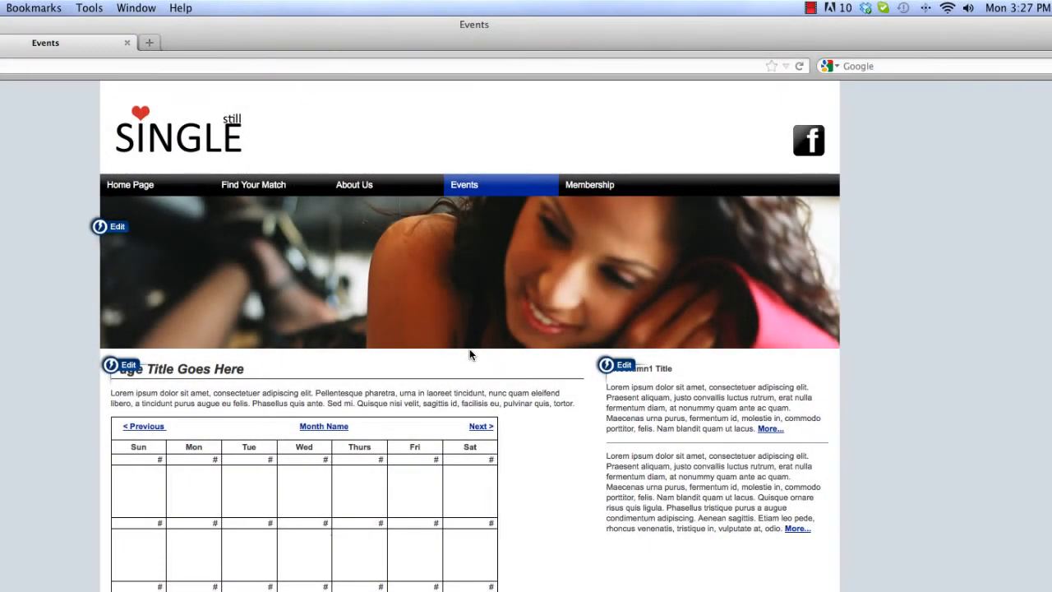
pyautogui.moveTo(713, 302)
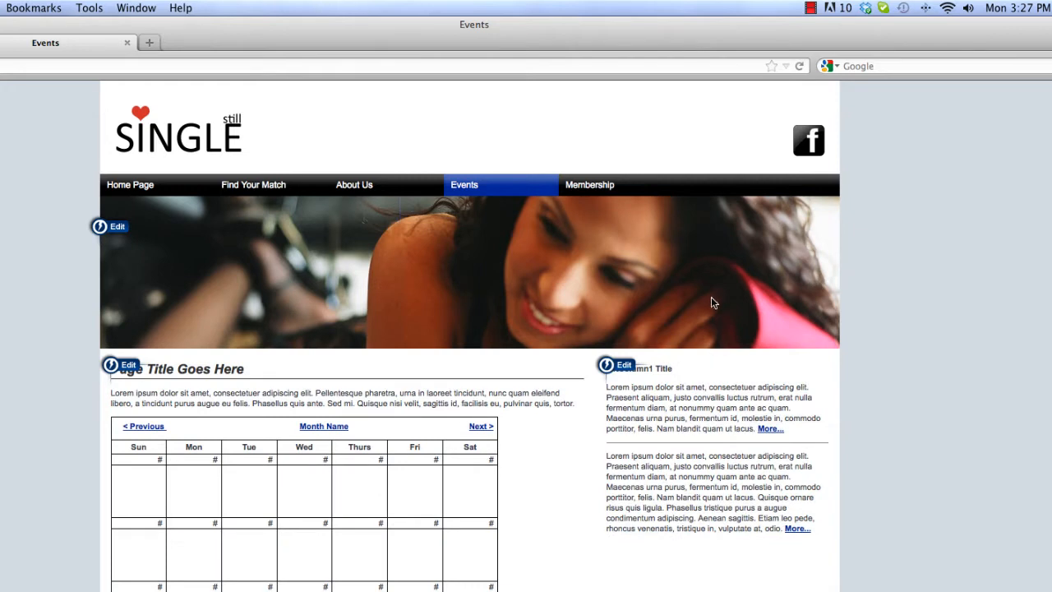
pyautogui.moveTo(852, 231)
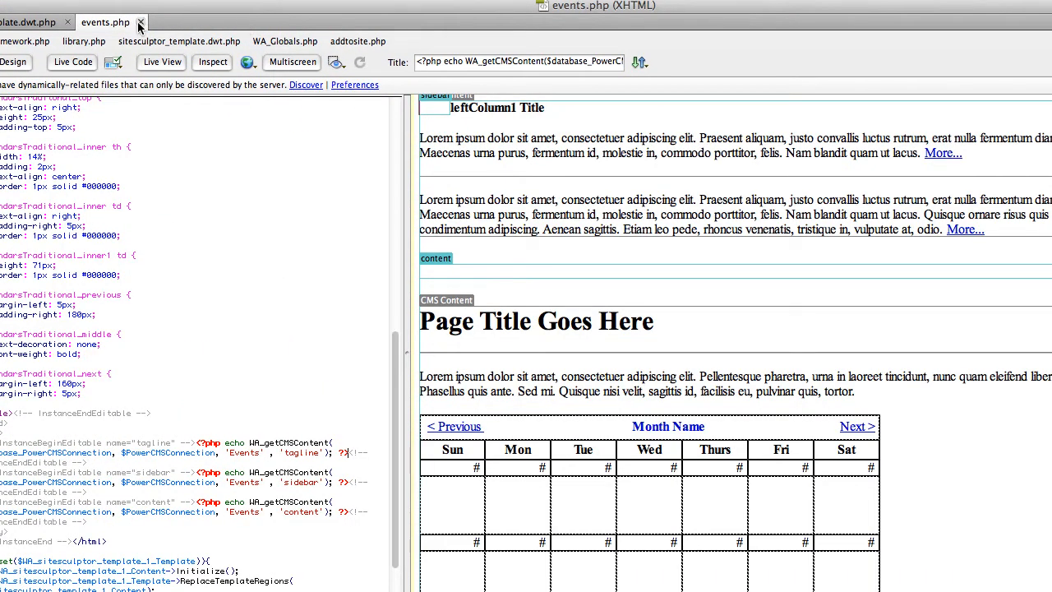
# Step: Close the events.php document tab
pyautogui.click(141, 22)
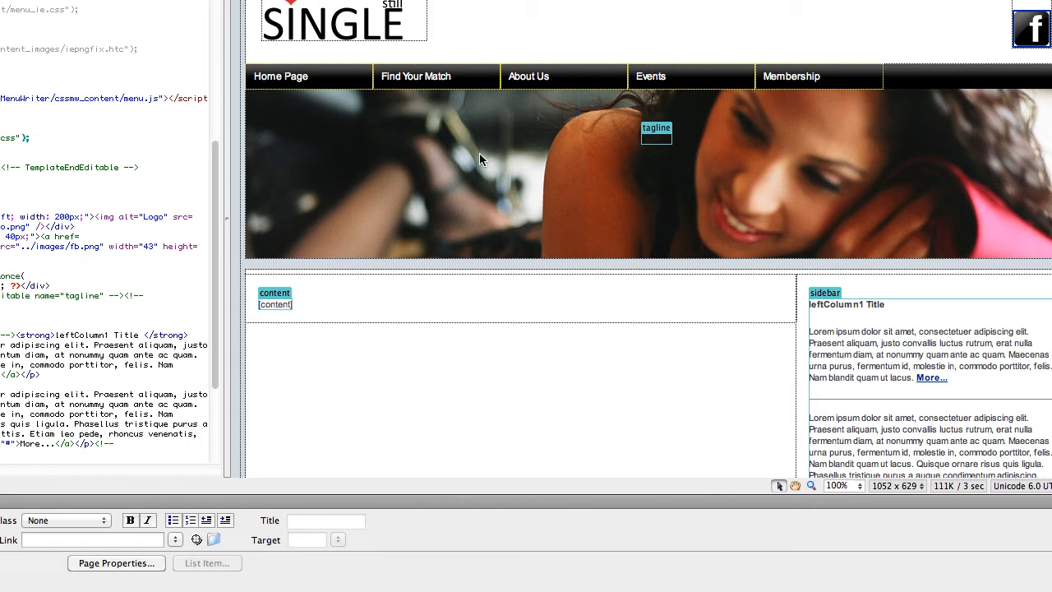
pyautogui.moveTo(475, 156)
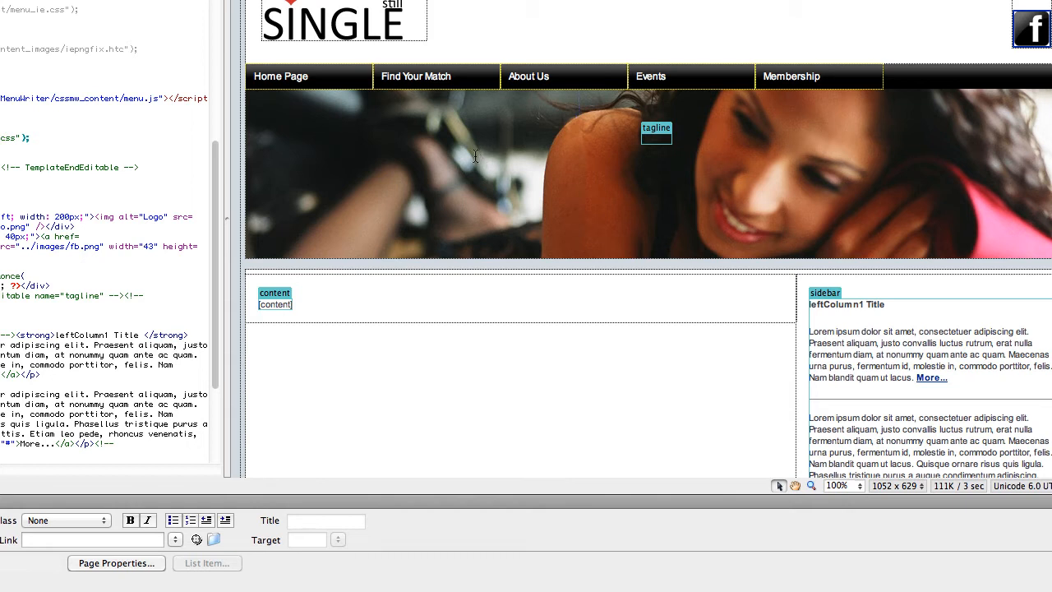